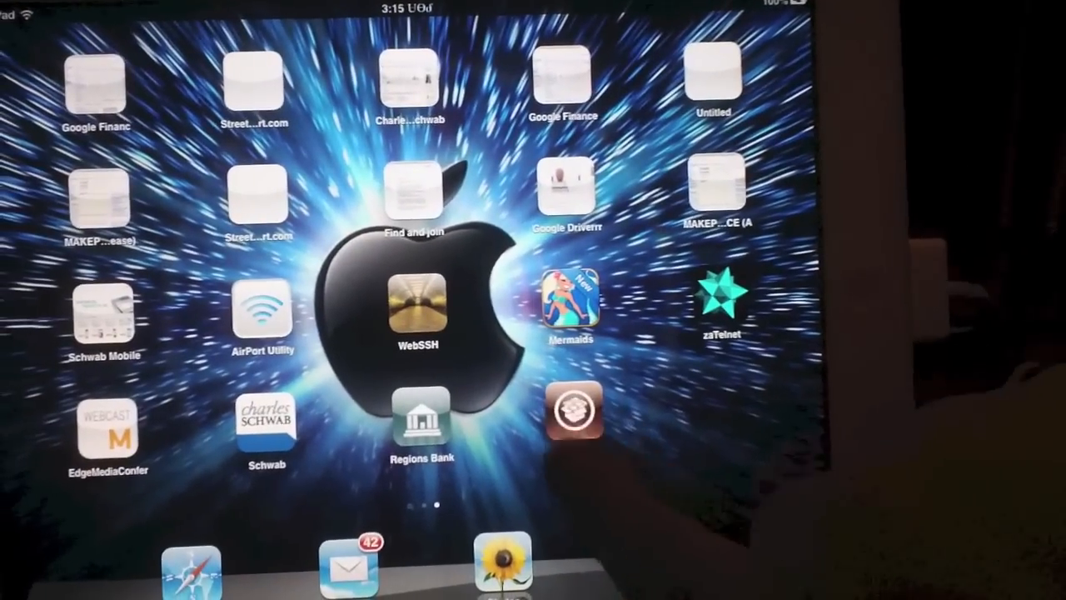
Launch Cydia from the Home Screen so its welcome page appears
left_click(573, 416)
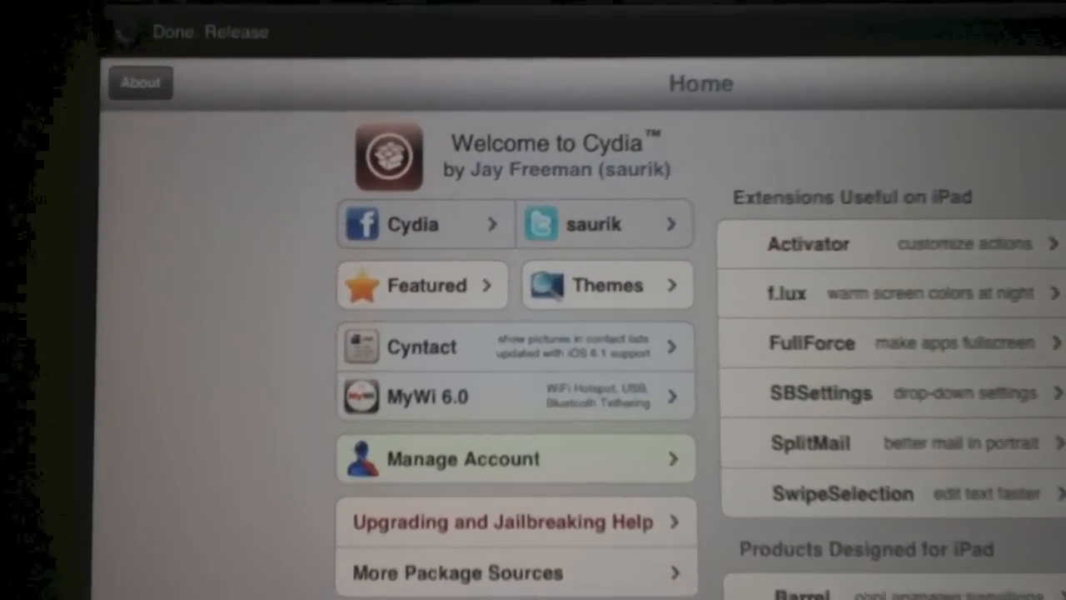
Reach the Home page bottom showing iPad 2 (WiFi), iOS 6.1, Cydia 1.1.8
left_click(140, 84)
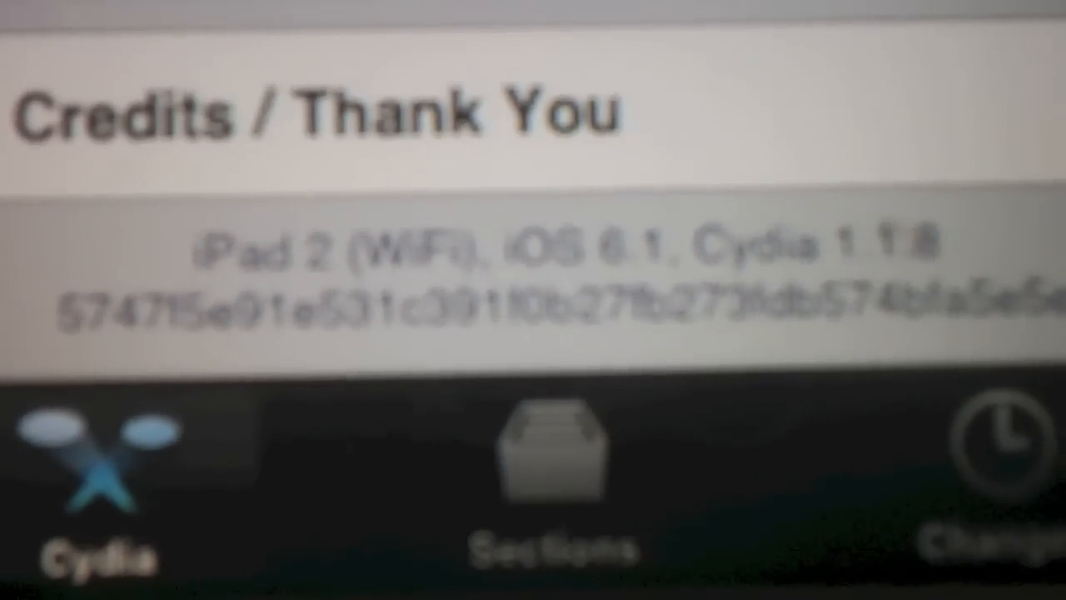